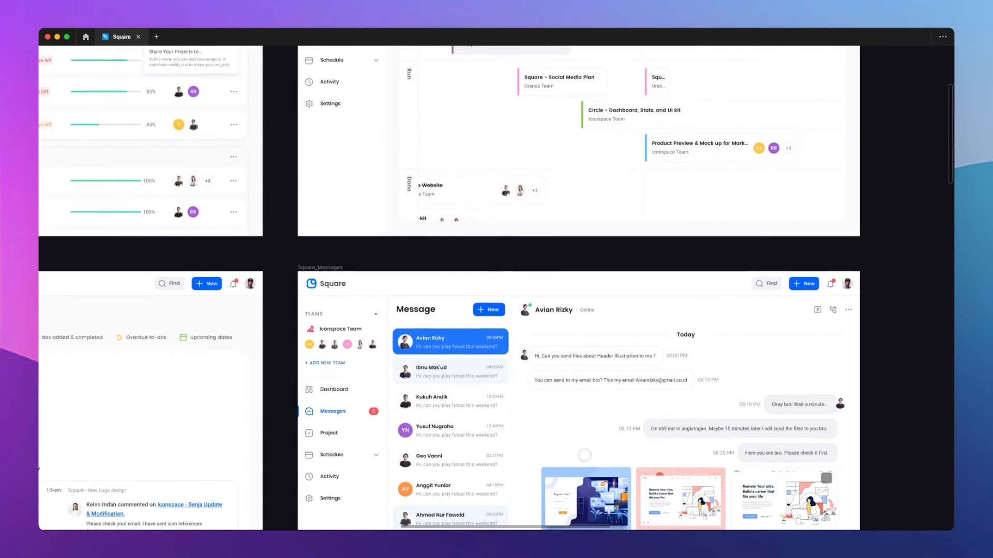
{"action": "scroll", "scroll_direction": "down", "scroll_amount": 3}
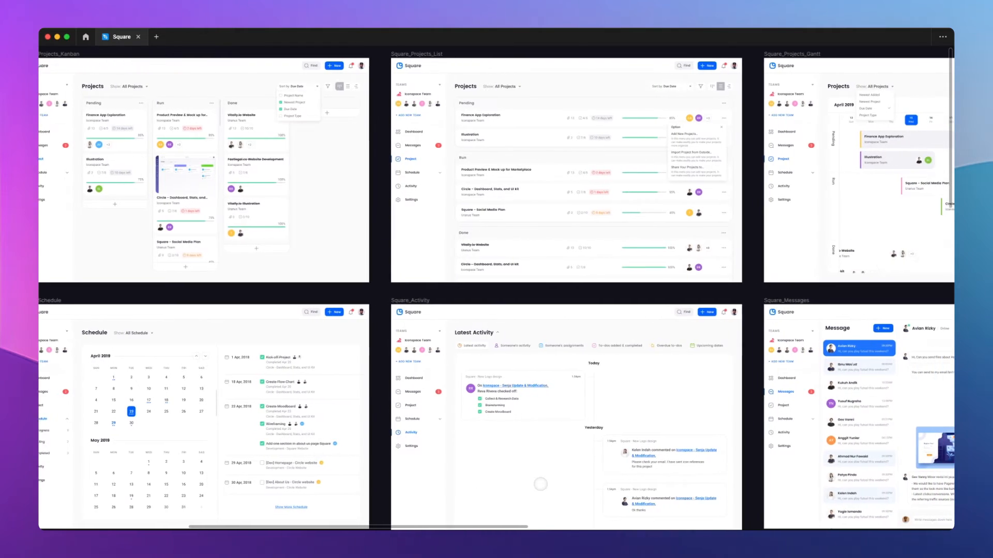
{"action": "scroll", "scroll_direction": "right", "scroll_amount": 3}
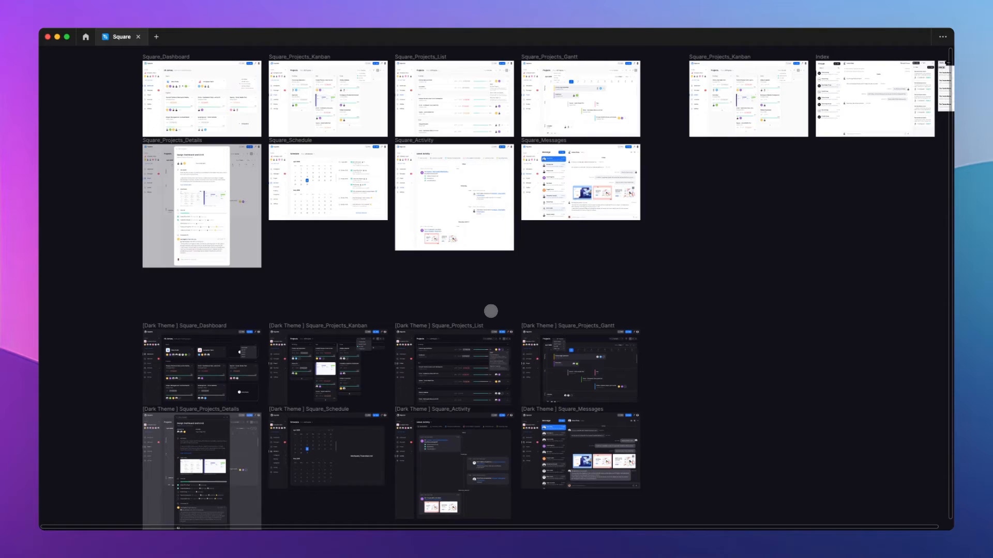
{"action": "scroll", "scroll_direction": "down", "scroll_amount": 3}
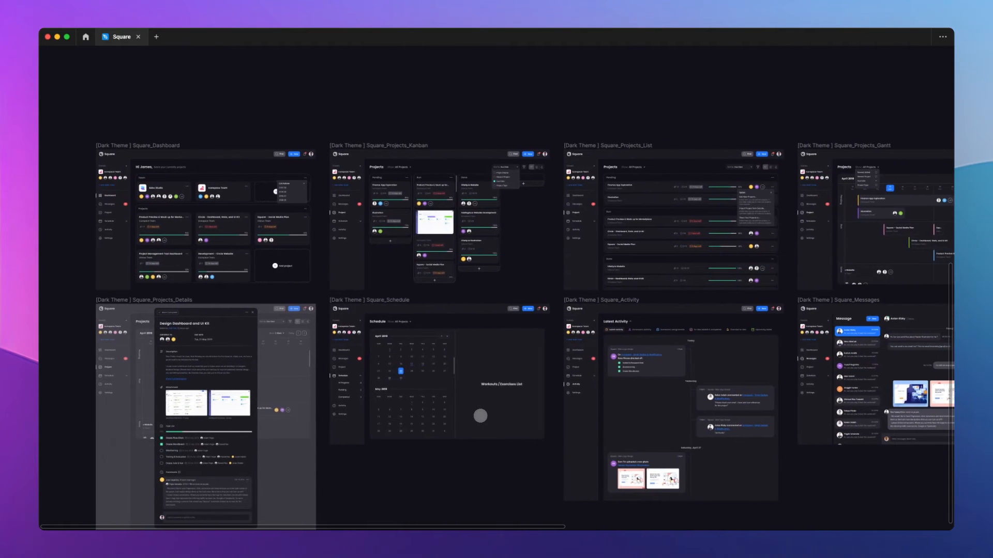
{"action": "scroll", "scroll_direction": "left", "scroll_amount": 3}
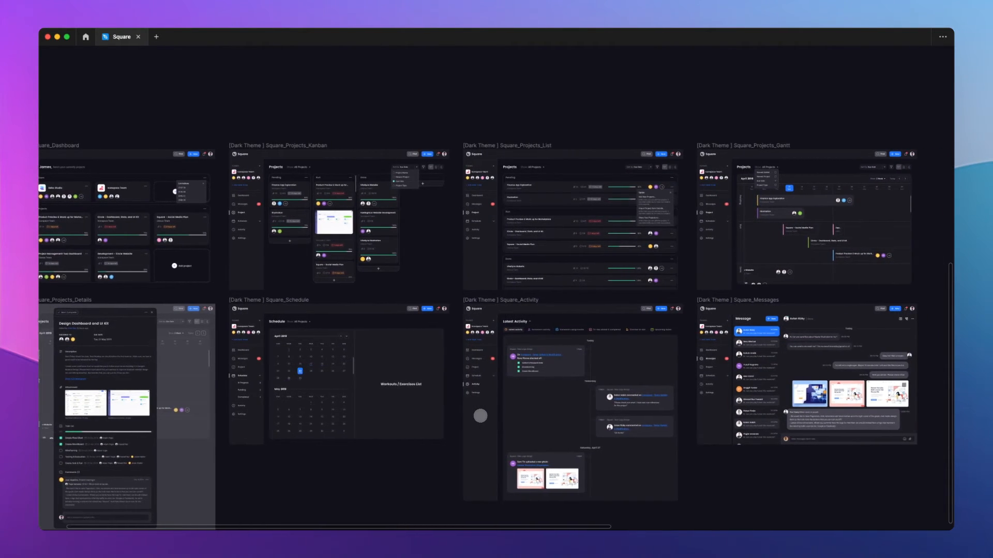
{"action": "scroll", "scroll_direction": "down", "scroll_amount": 3}
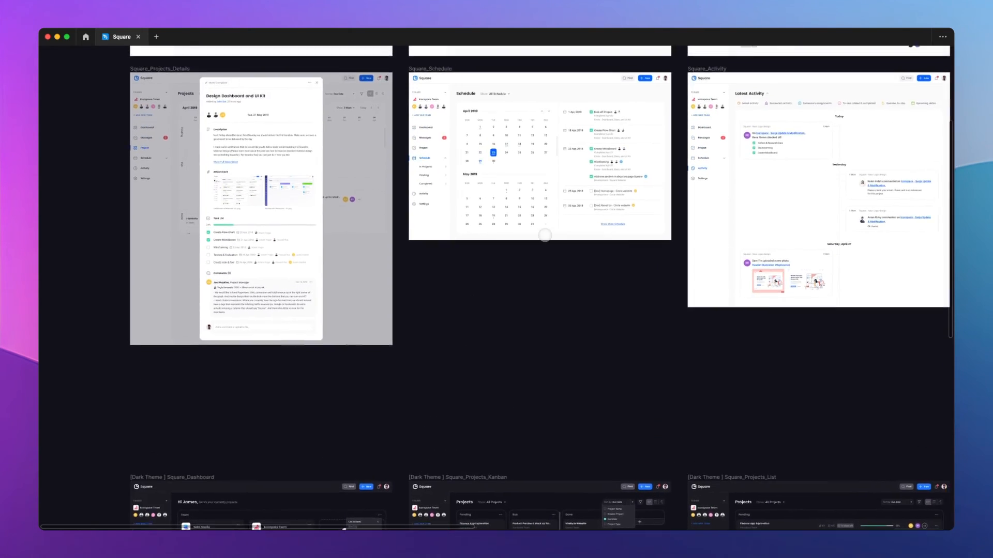
{"action": "scroll", "scroll_direction": "down", "scroll_amount": 3}
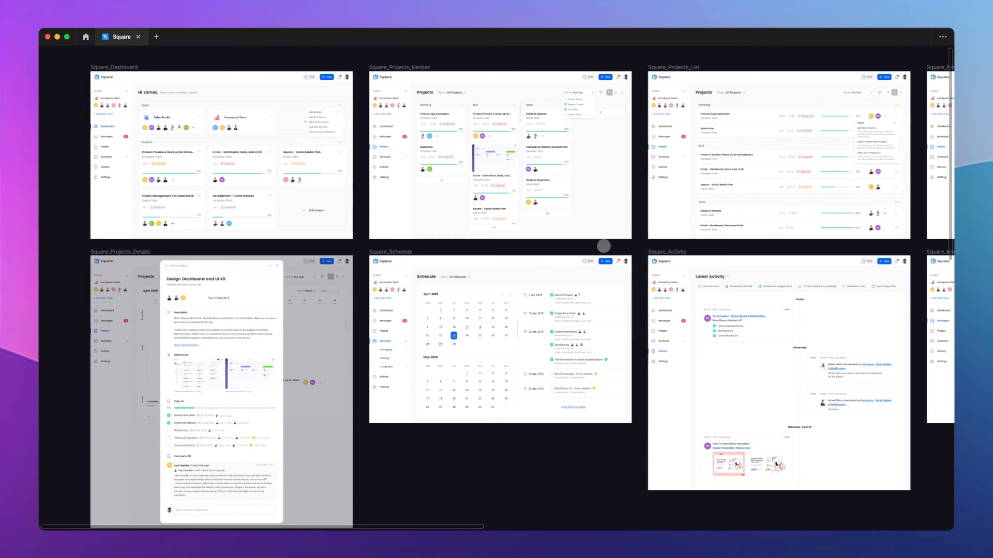
{"action": "scroll", "scroll_direction": "right", "scroll_amount": 3}
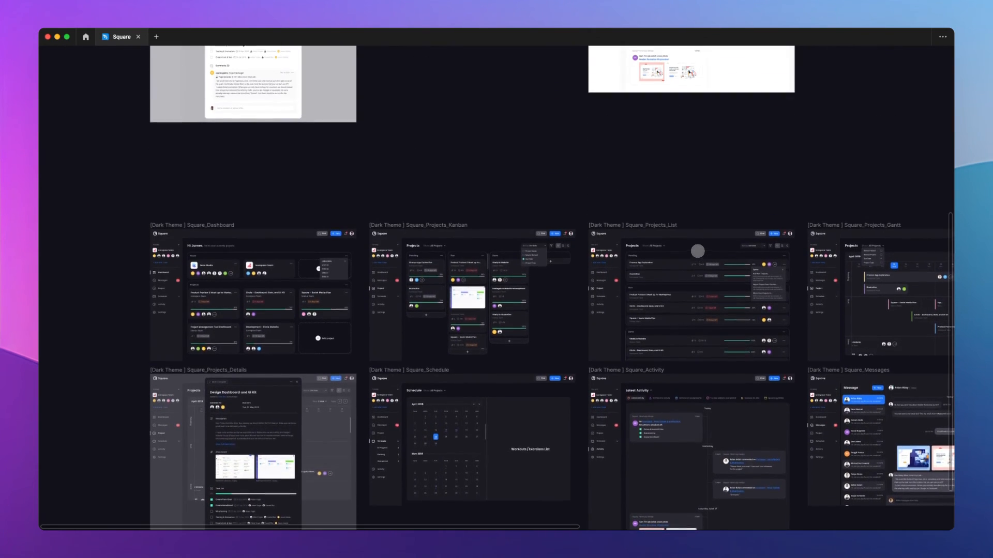
{"action": "scroll", "scroll_direction": "down", "scroll_amount": 3}
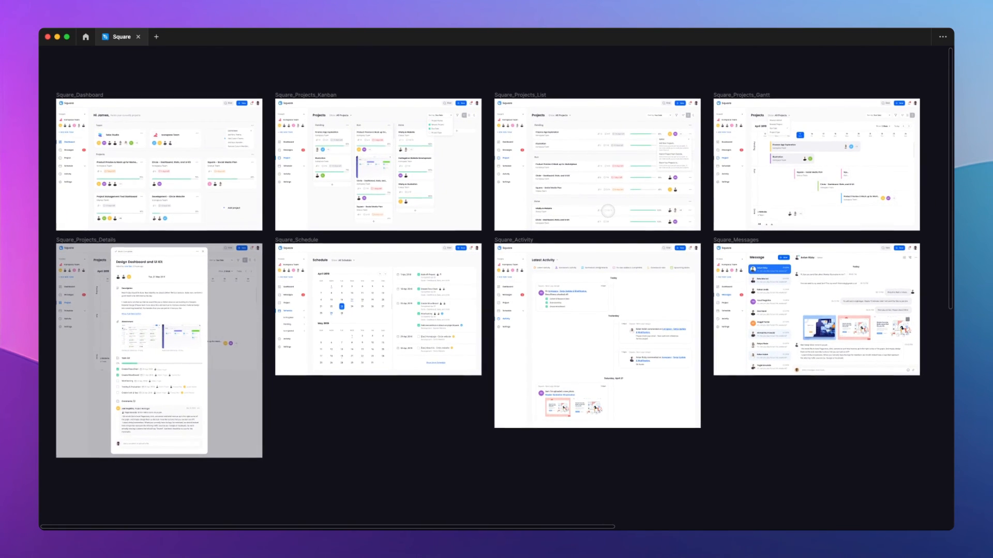
{"action": "scroll", "scroll_direction": "down", "scroll_amount": 3}
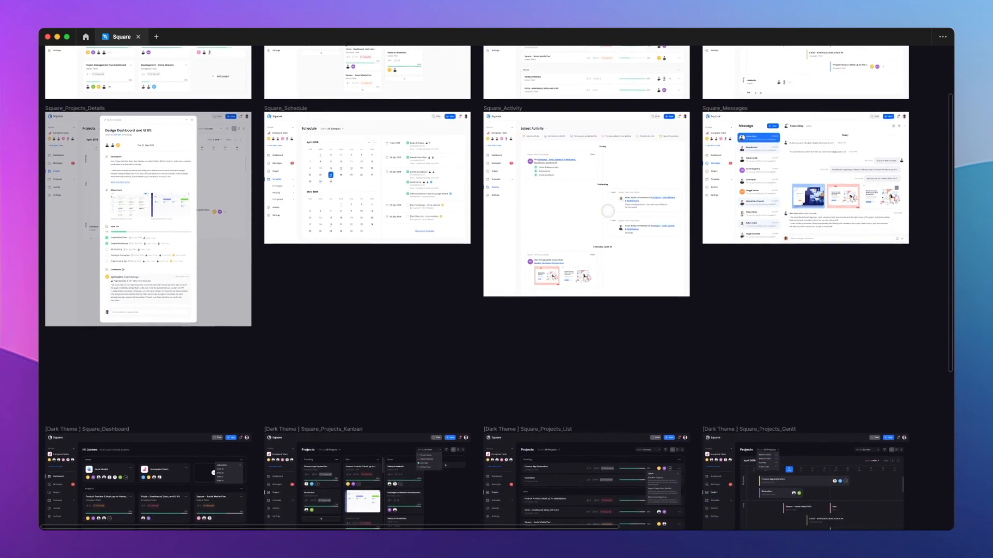
{"action": "scroll", "scroll_direction": "down", "scroll_amount": 3}
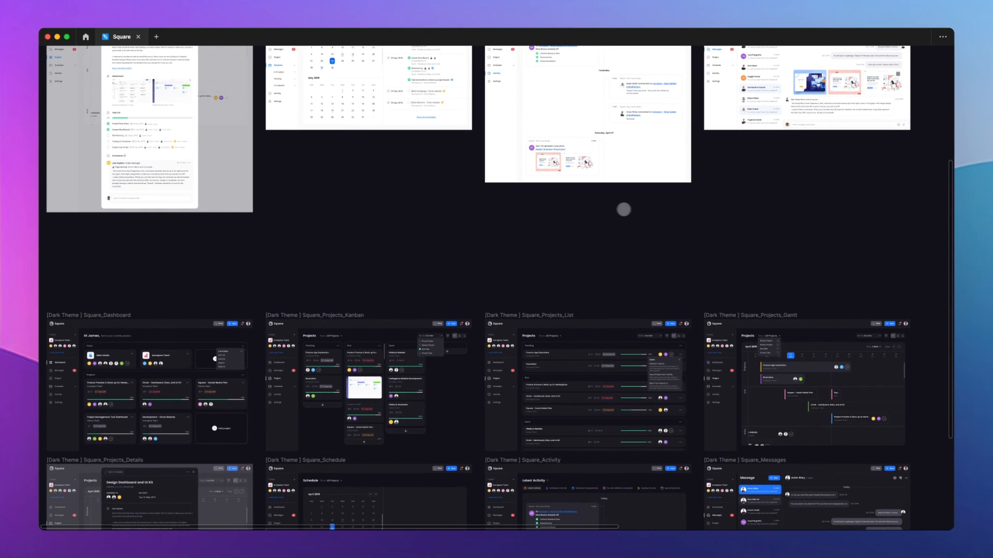
{"action": "scroll", "scroll_direction": "down", "scroll_amount": 3}
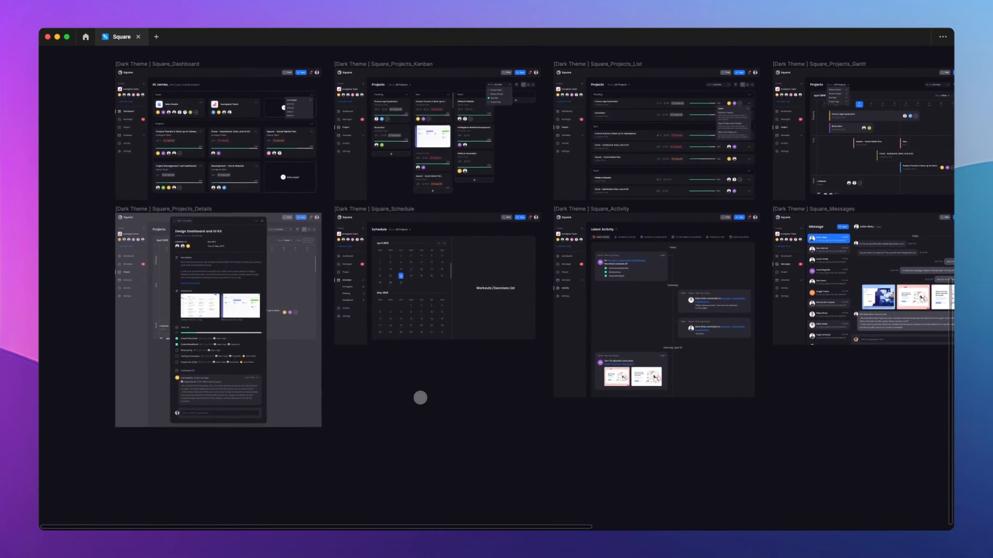
{"action": "scroll", "scroll_direction": "down", "scroll_amount": 3}
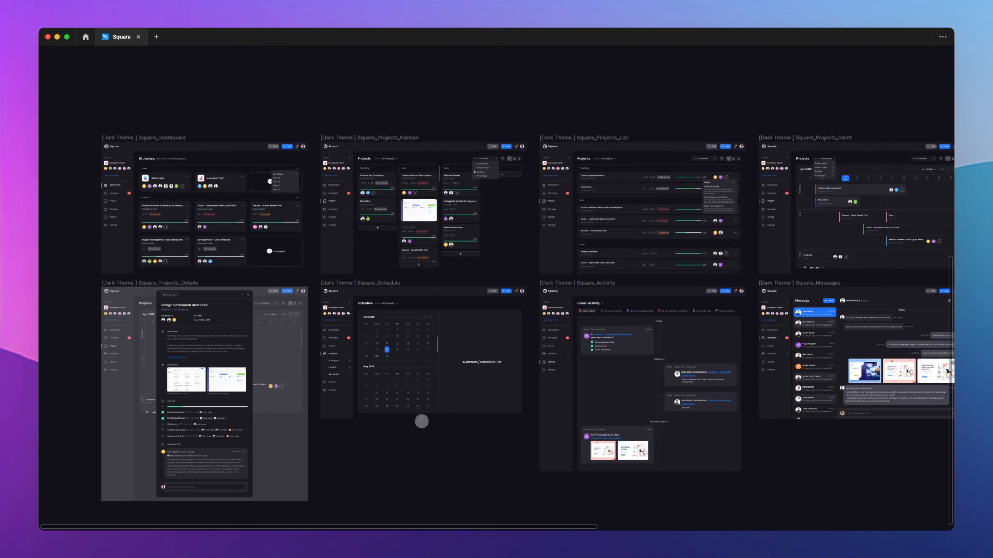